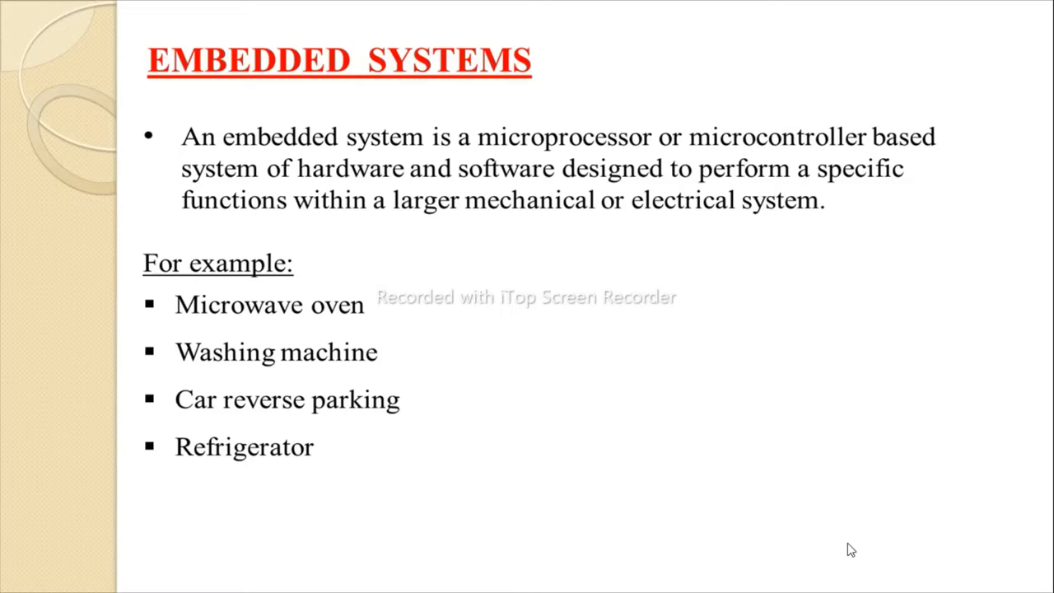
- Advance the slideshow two slides to the tactile switch pull-up/pull-down slide
key(Right)
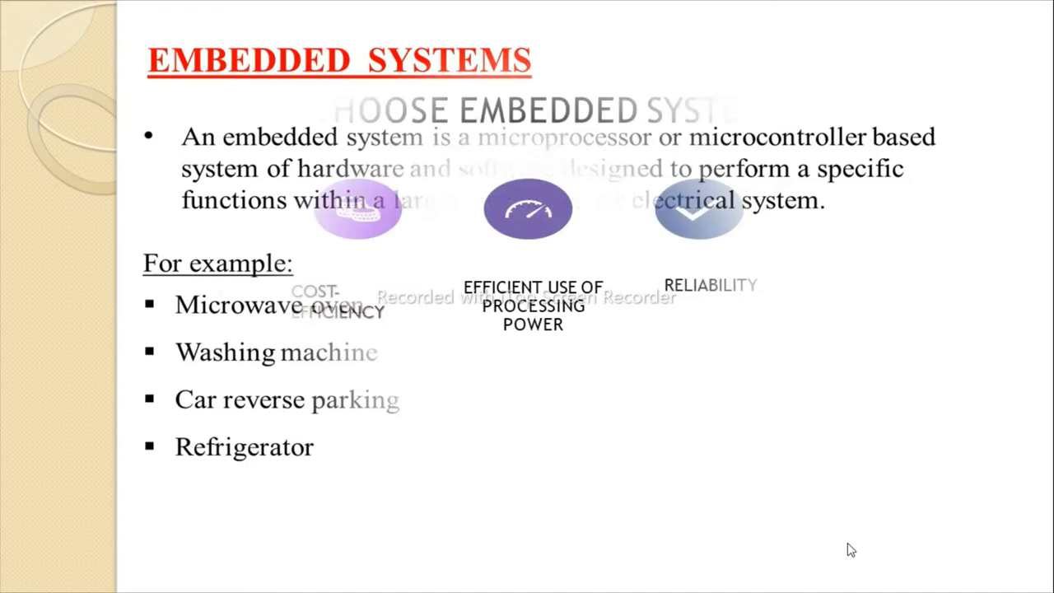
key(Right)
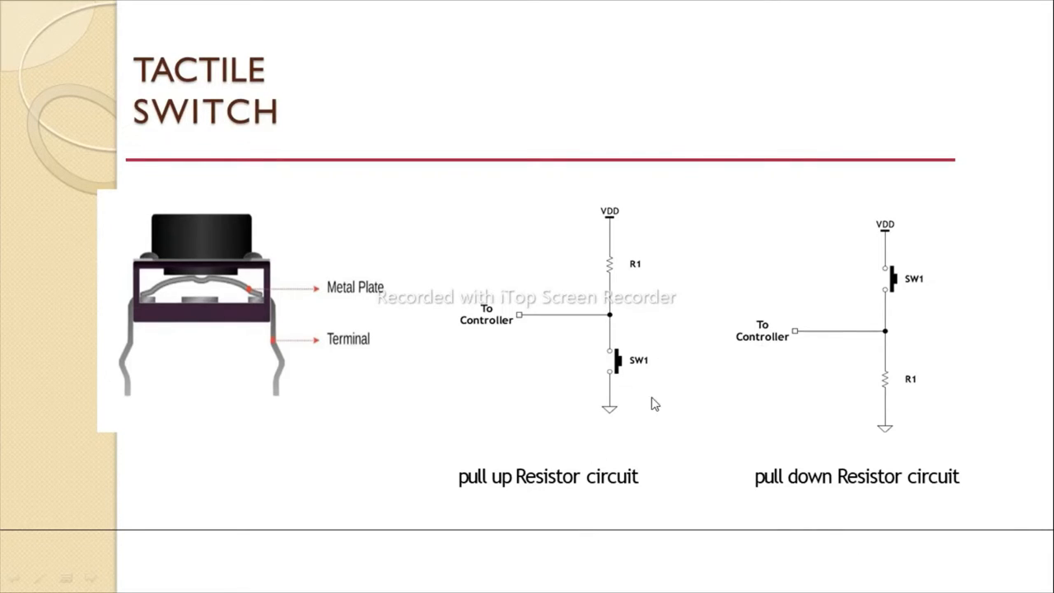
mouse_move(618, 334)
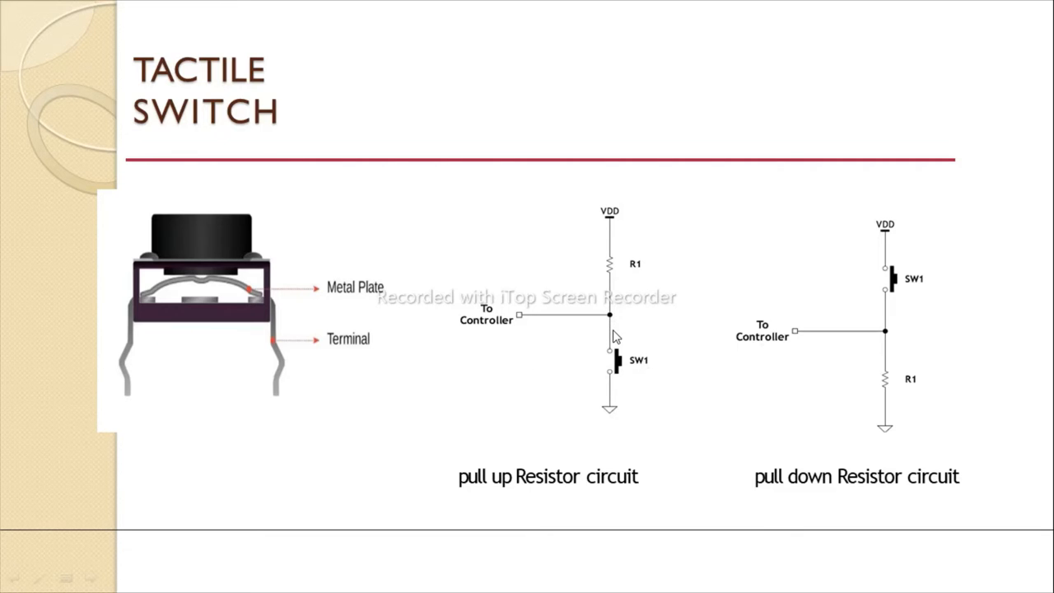
mouse_move(843, 437)
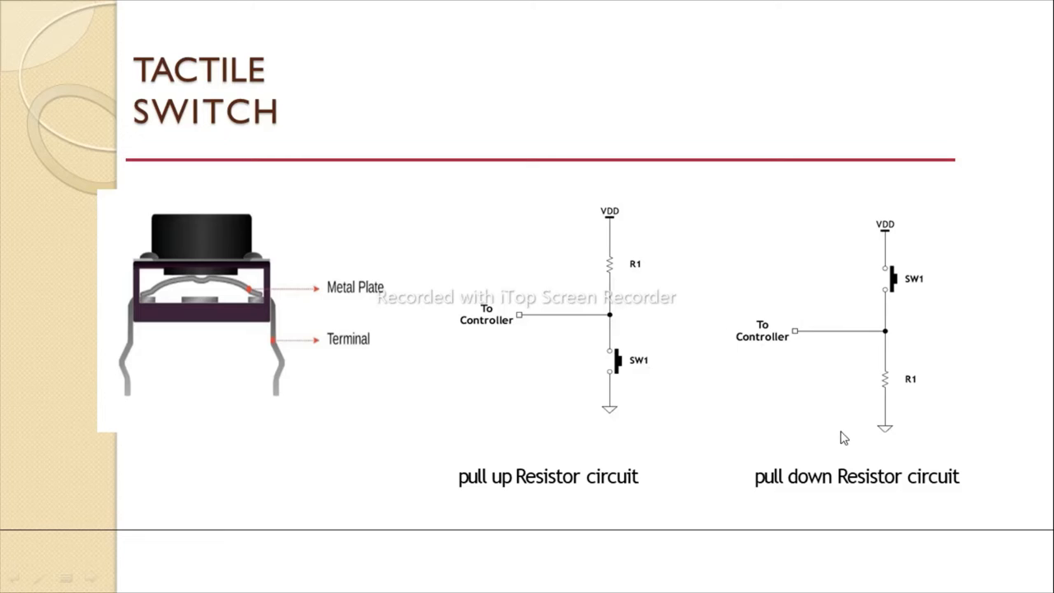
mouse_move(950, 417)
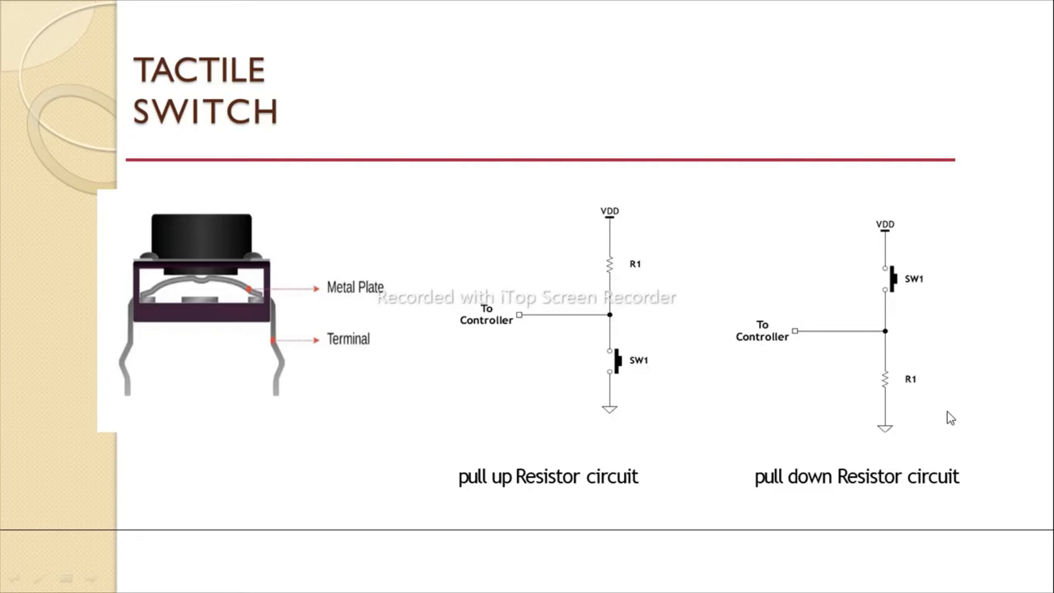
mouse_move(829, 259)
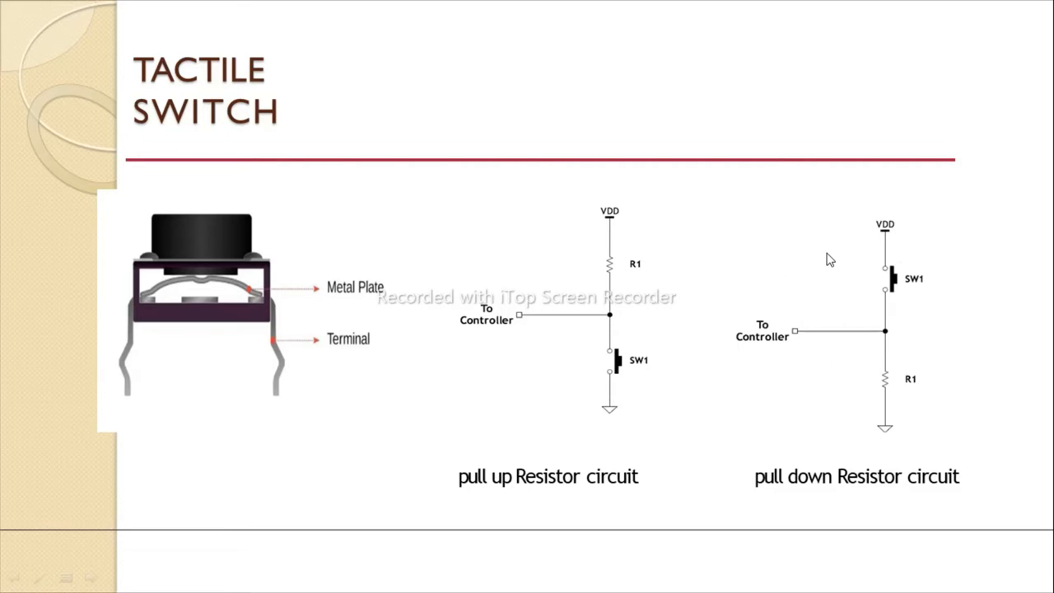
mouse_move(762, 363)
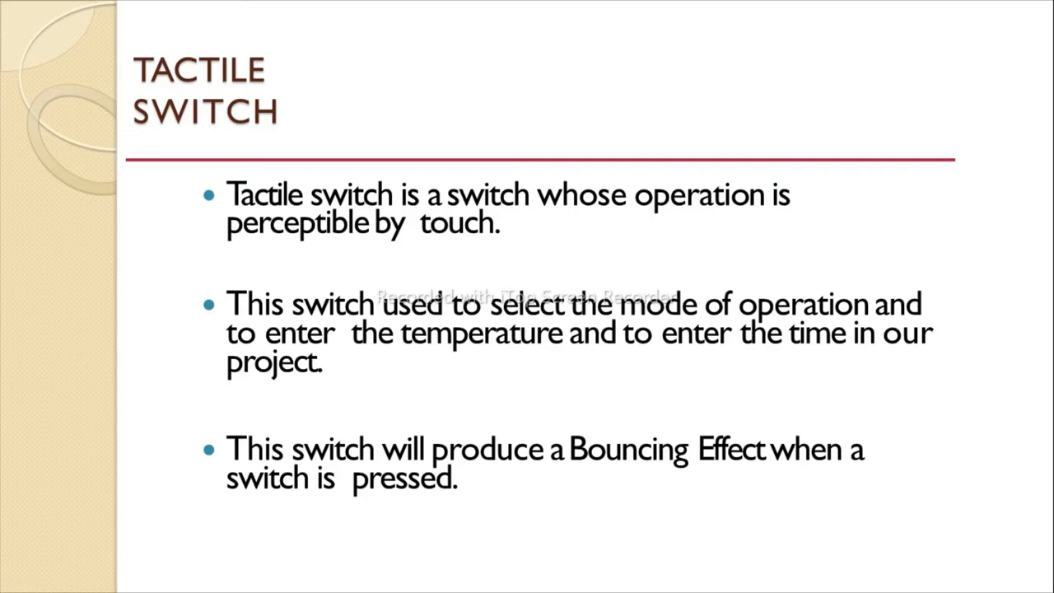
- Advance to the MKP – Matrix Key Pad slide showing row-column keypad wiring
key(Right)
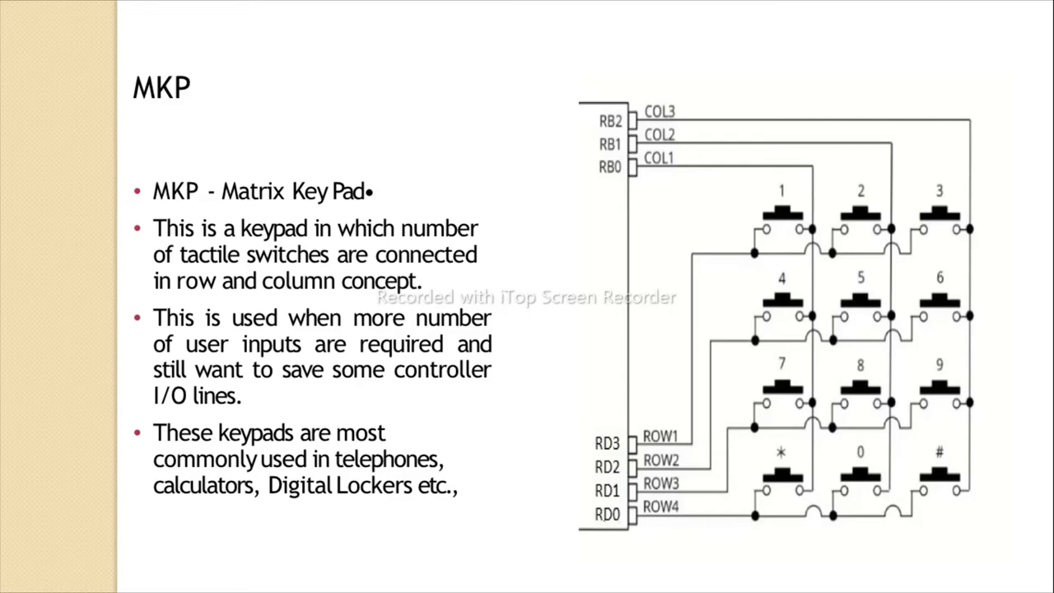
mouse_move(801, 176)
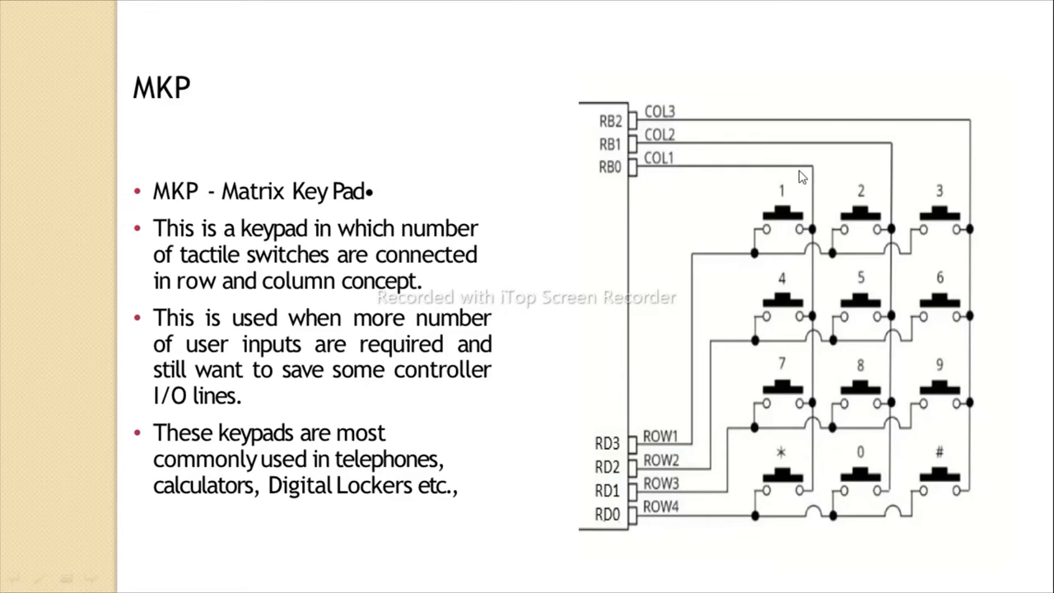
mouse_move(815, 317)
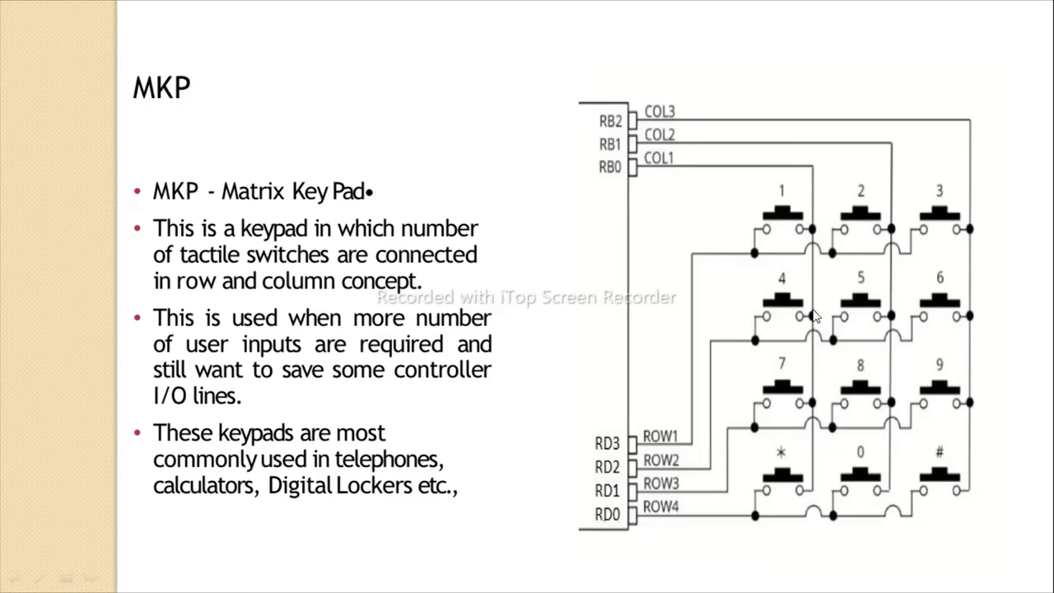
mouse_move(790, 321)
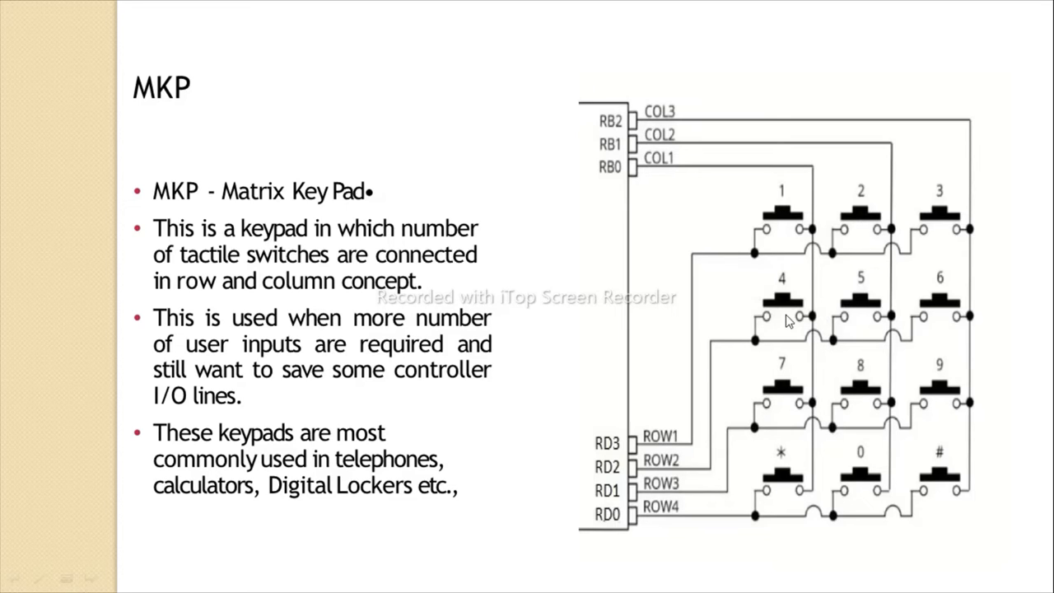
mouse_move(889, 293)
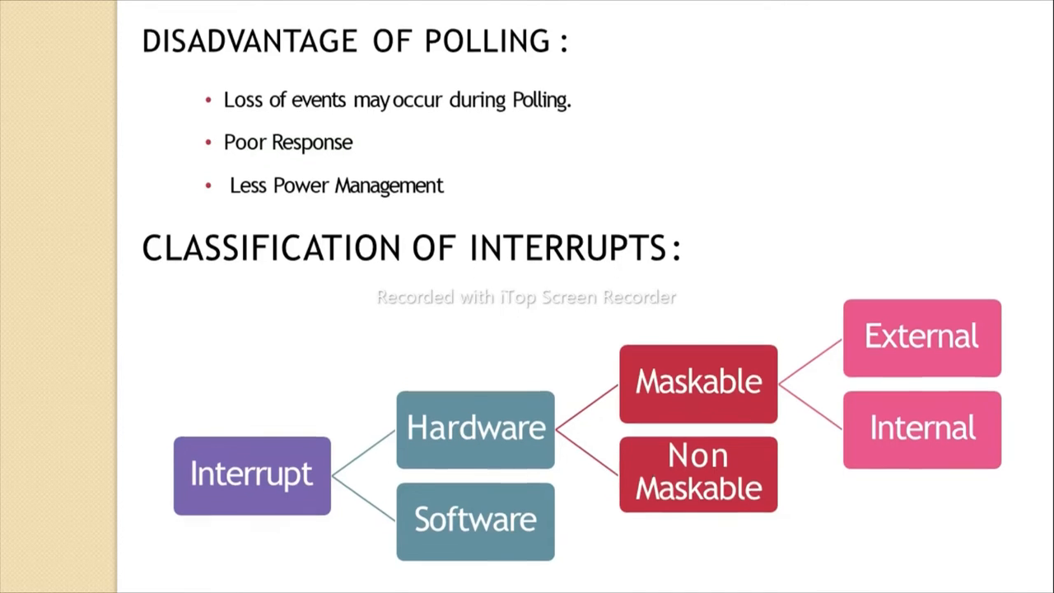
key(Right)
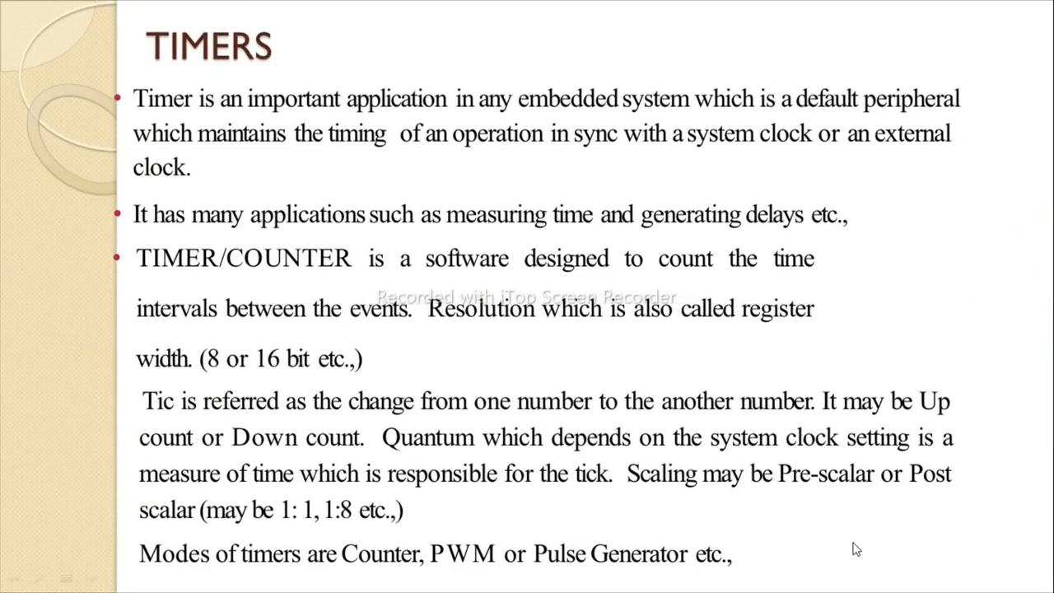
mouse_move(852, 550)
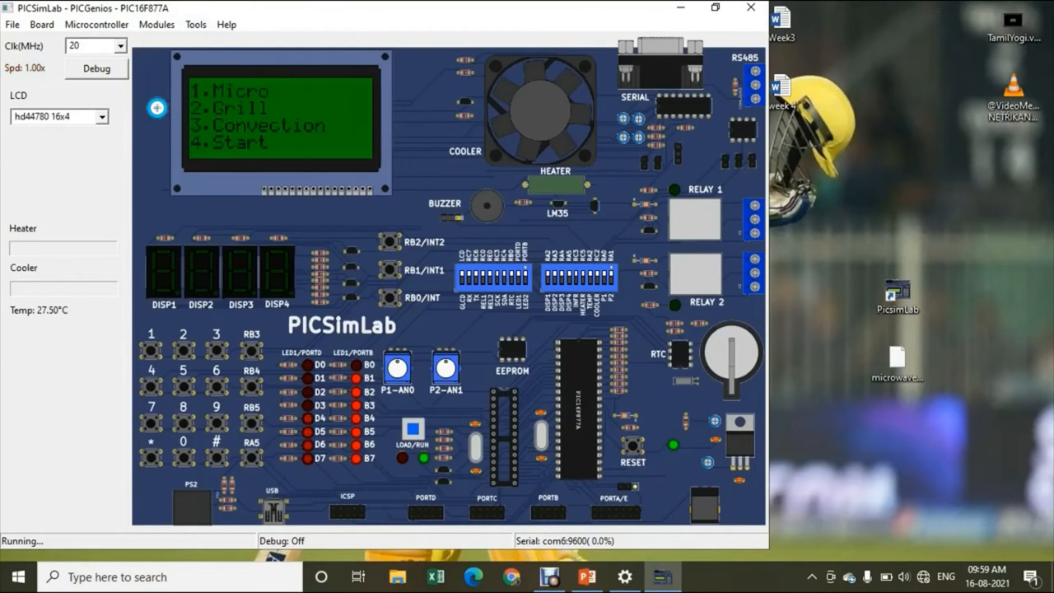
- Load microwave_oven.X.production.hex from the Desktop through the File menu
click(11, 24)
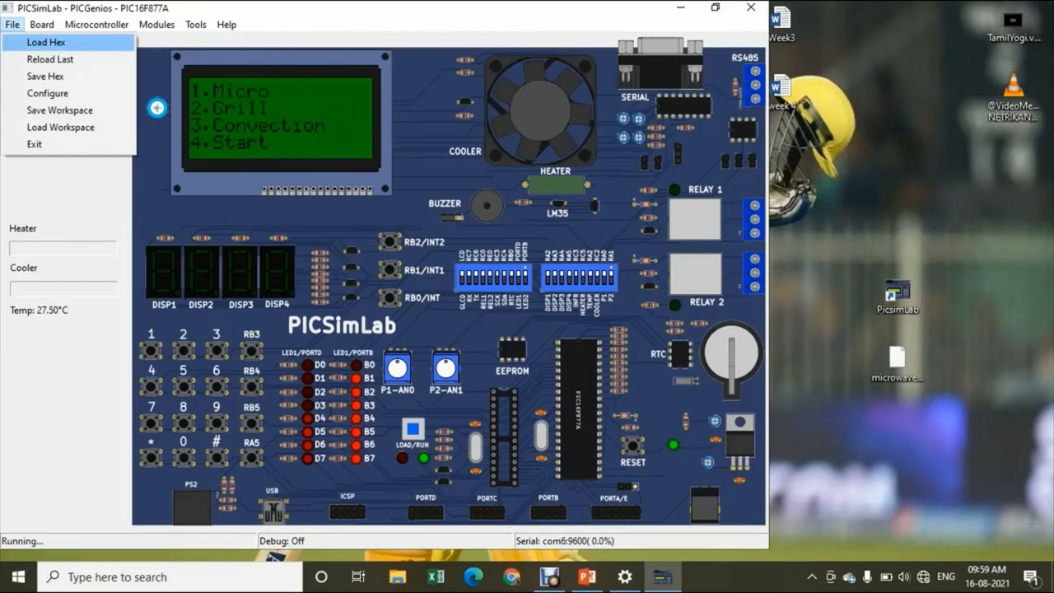
click(45, 42)
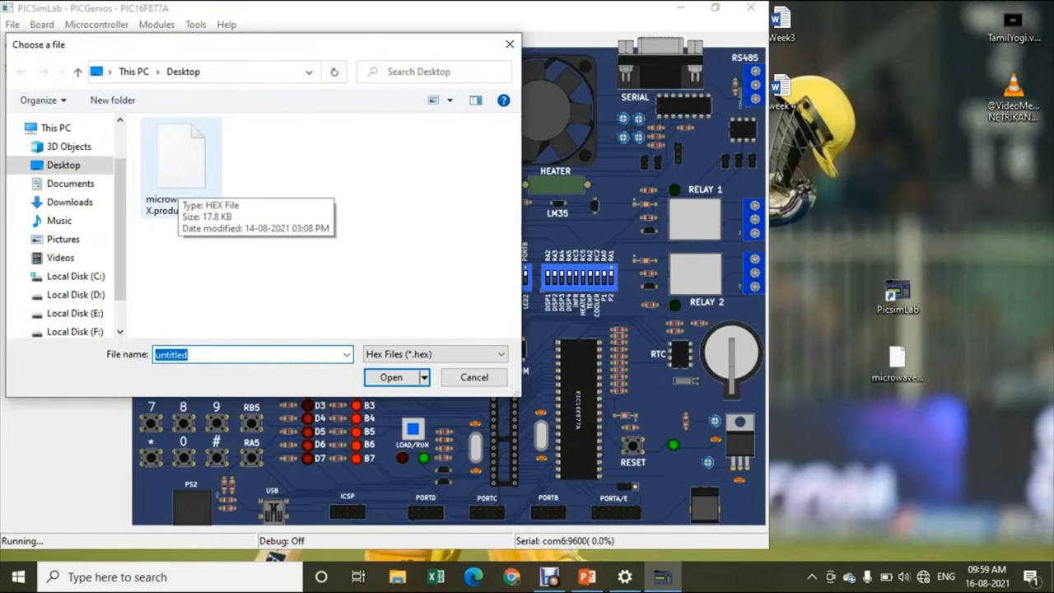
click(181, 156)
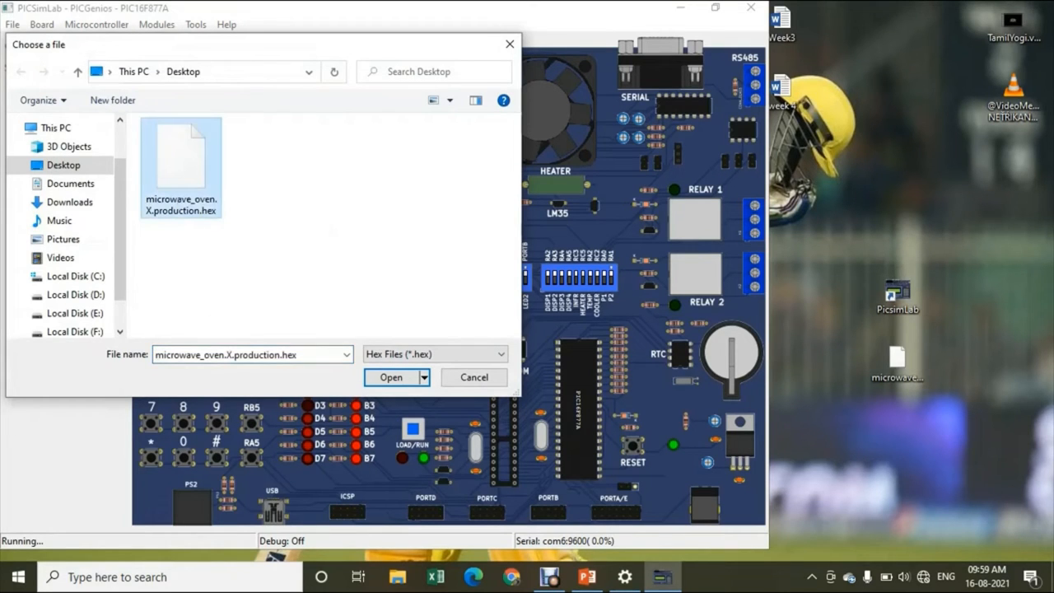
click(391, 376)
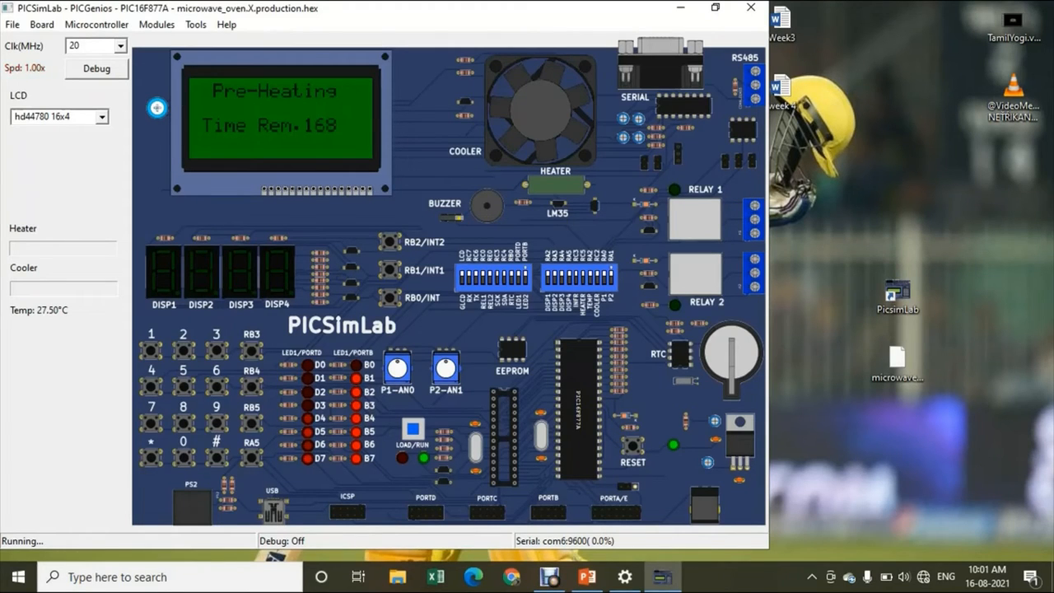
- Keep the hd44780 16x4 LCD, then browse the Board and Microcontroller menus
click(58, 117)
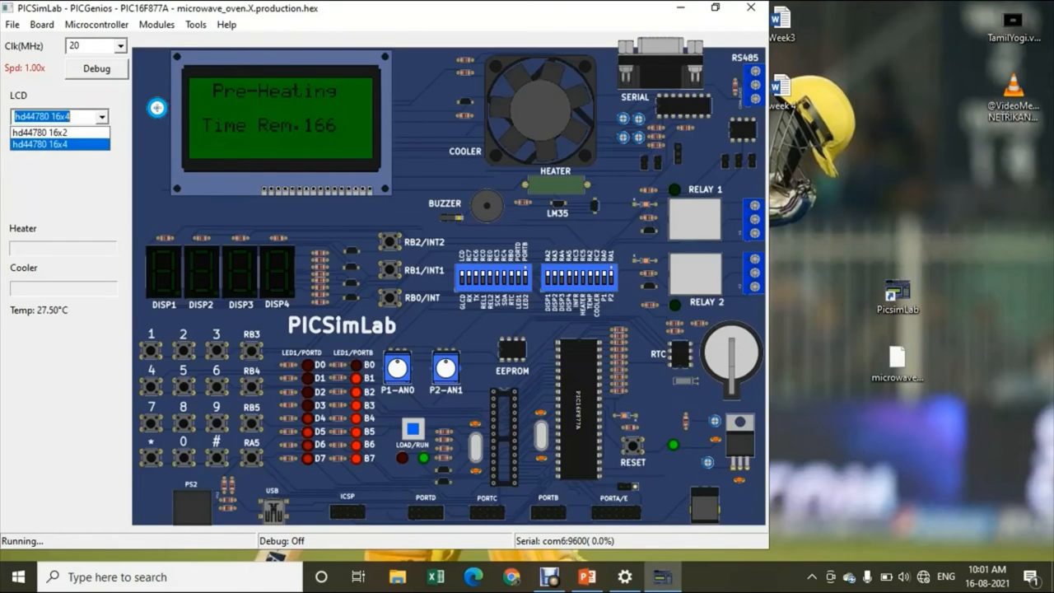
click(59, 116)
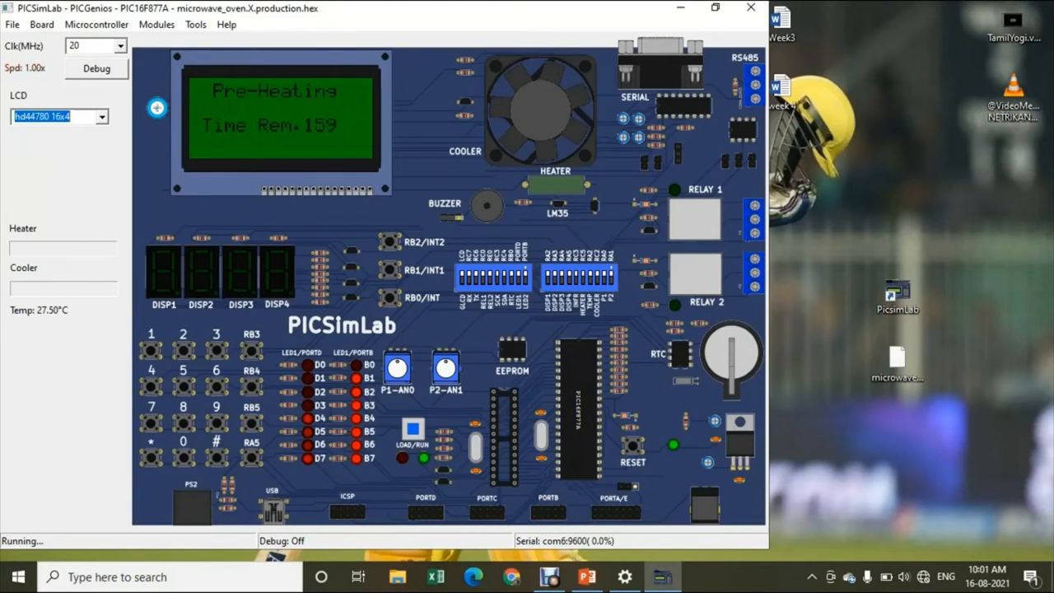
click(41, 24)
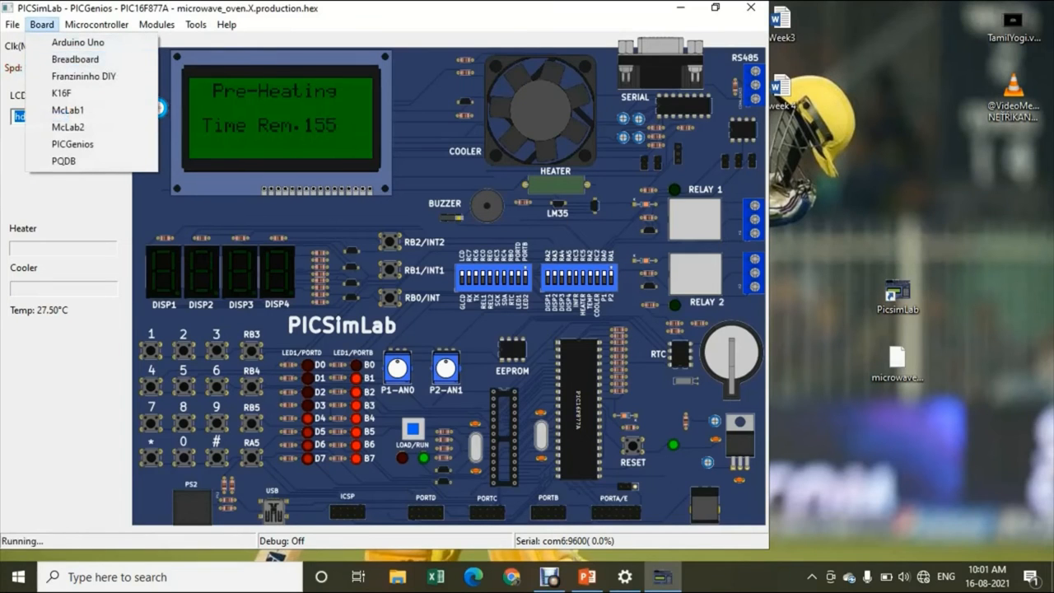
mouse_move(78, 42)
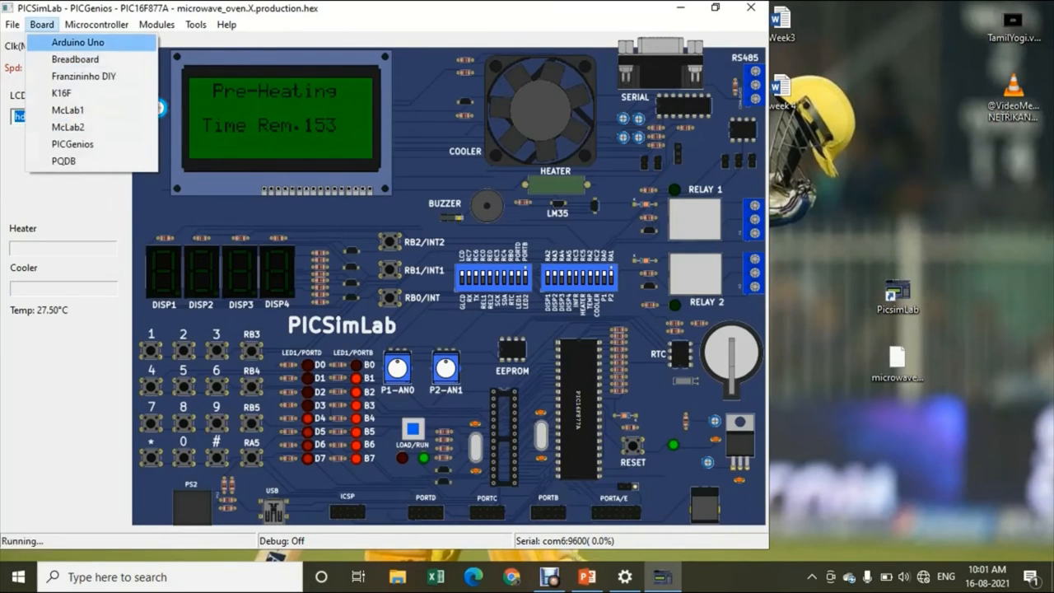
click(97, 24)
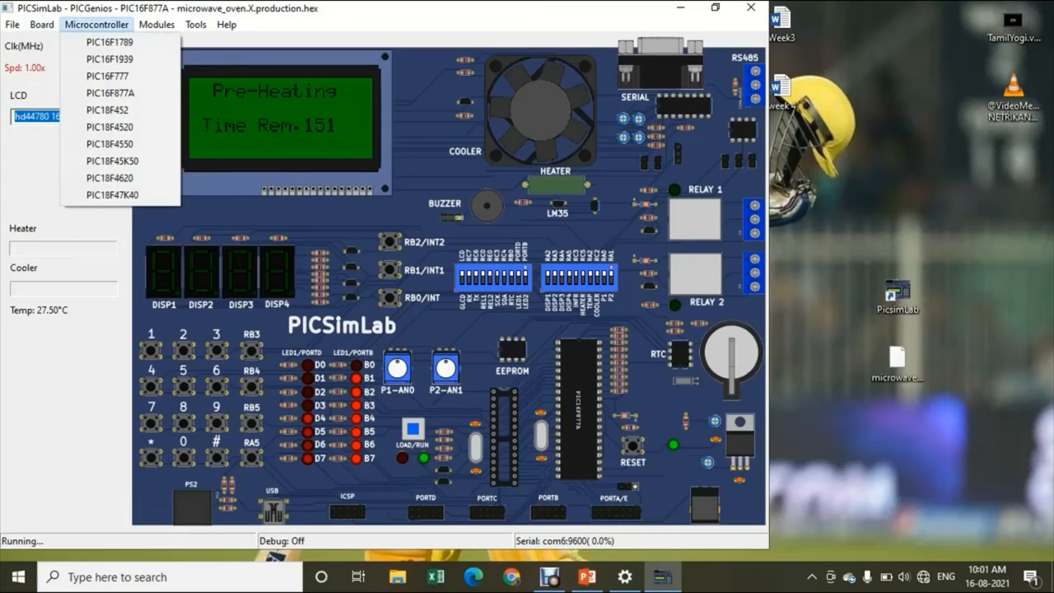